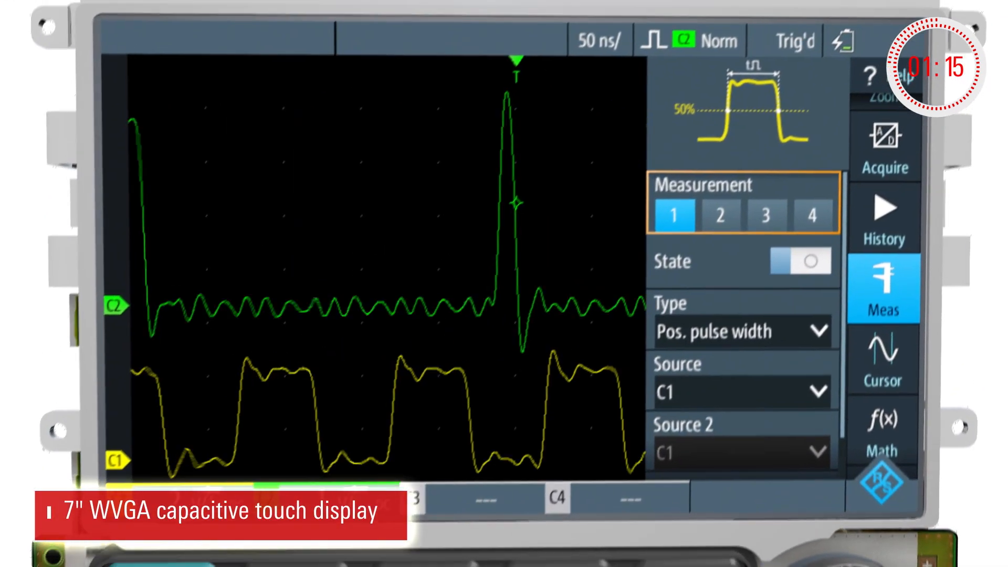
Open the measurement type list for measurement 1, showing Pos. pulse width selected.
left_click(739, 333)
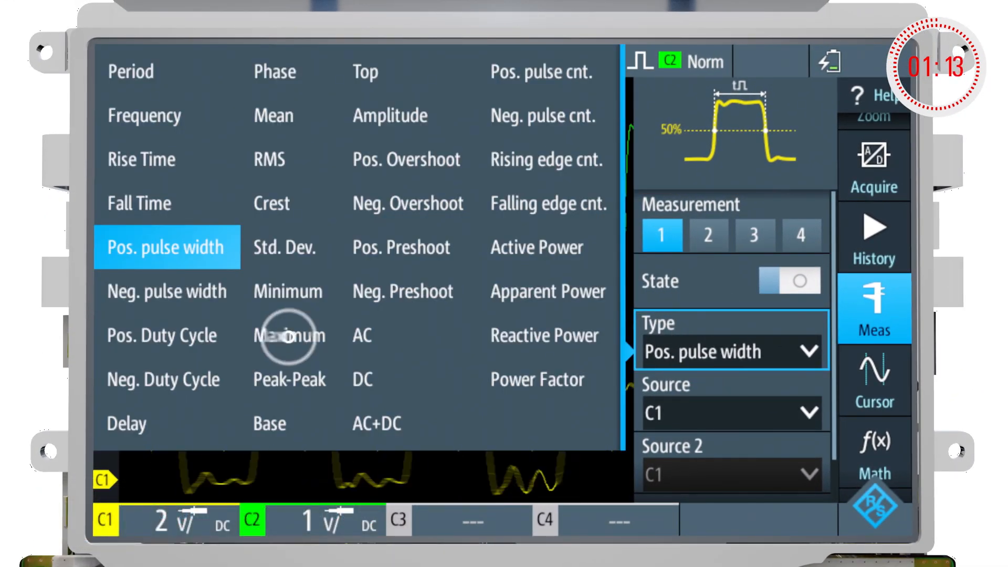